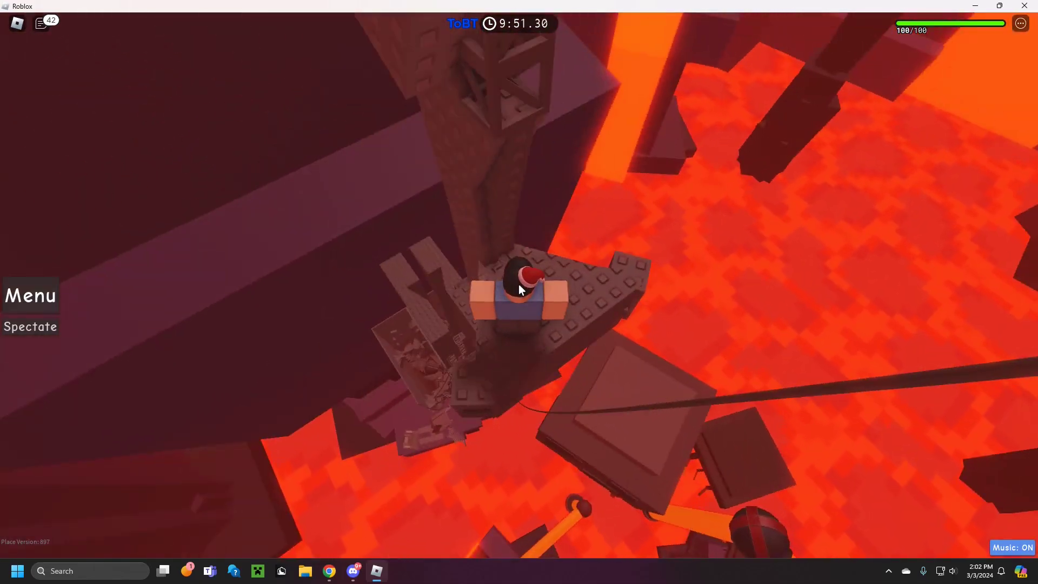
mouse_move(608, 376)
text(fingerloc)
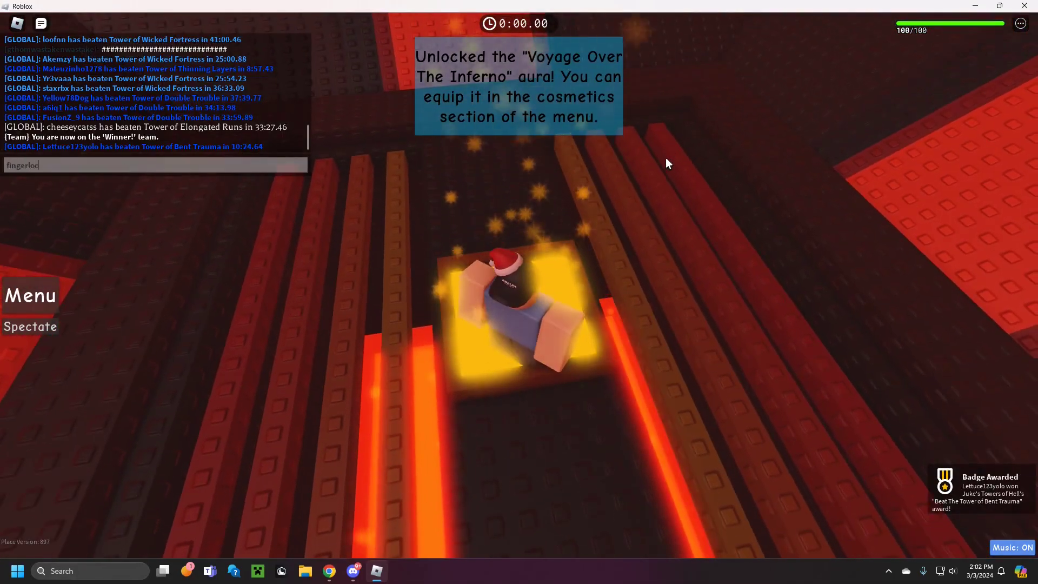
- Send 'fingerlock store' in the Roblox chat
key(Return)
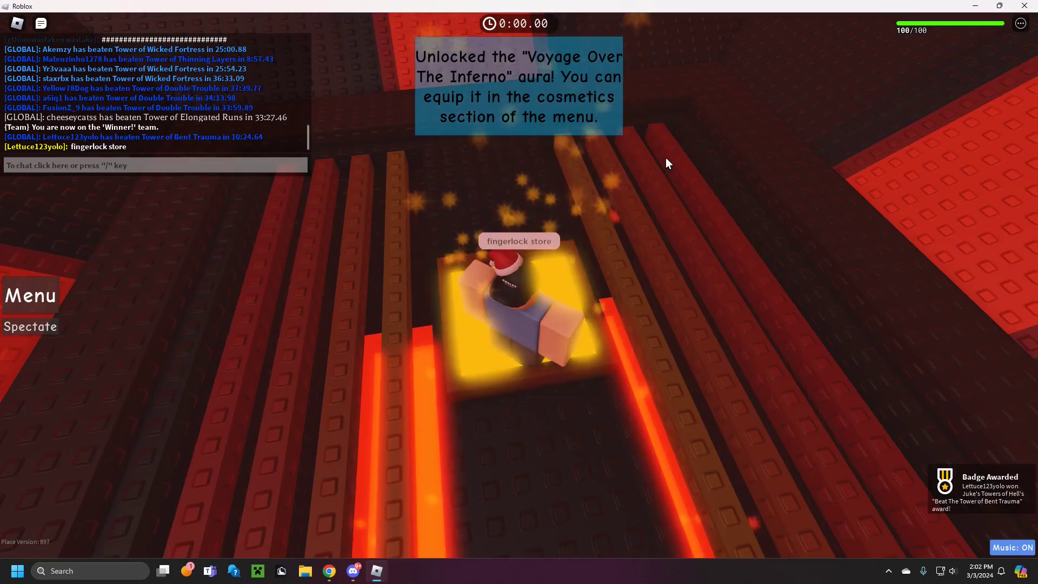